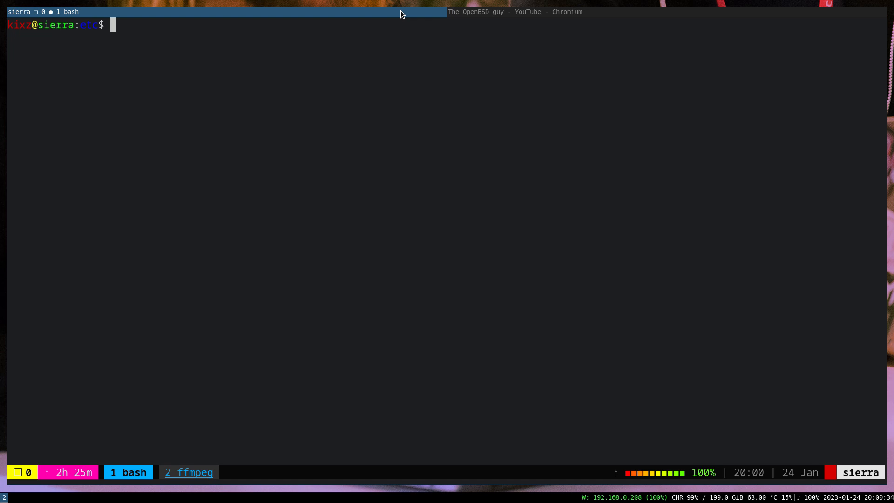
pyautogui.write('doas vim /')
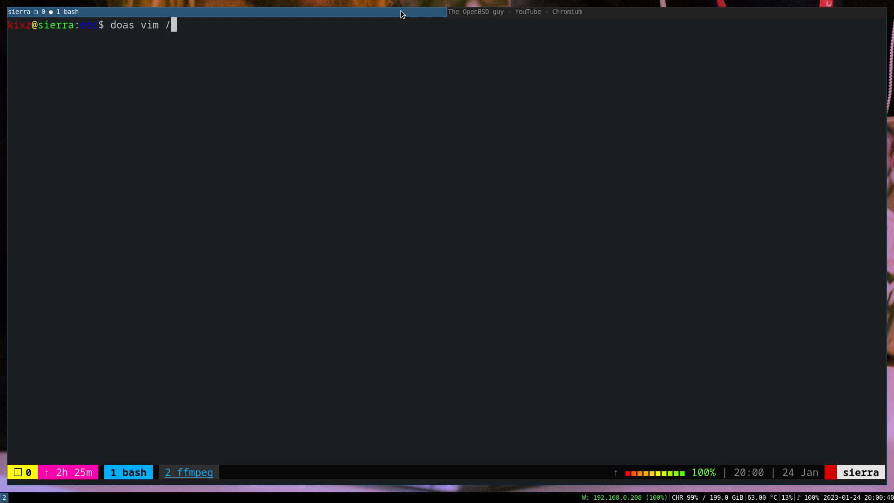
pyautogui.write('etc/block')
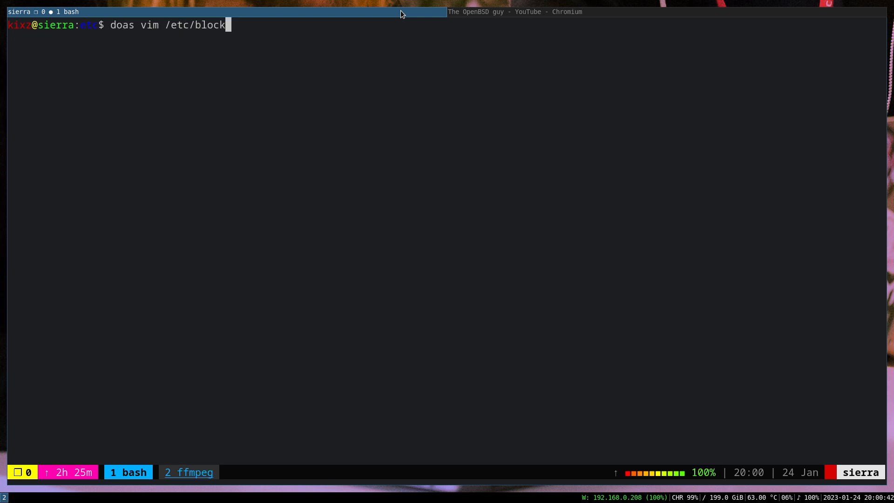
pyautogui.press('Return')
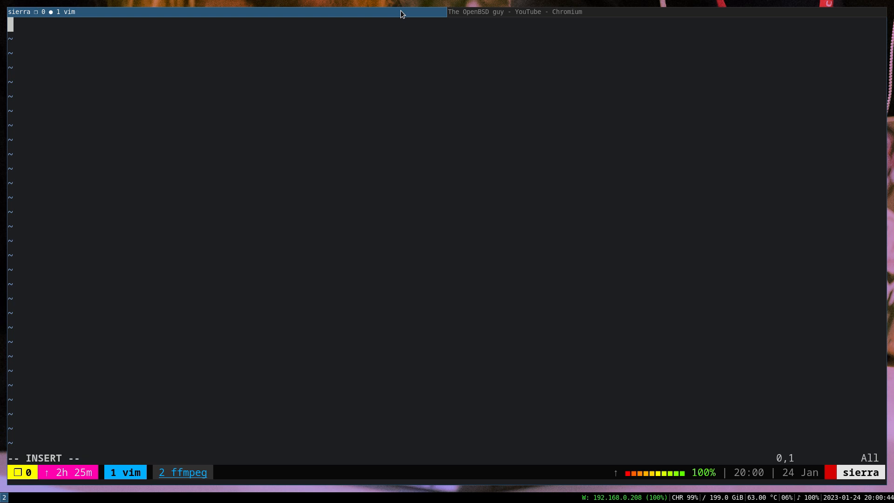
pyautogui.write('facebook.com')
pyautogui.write('www.')
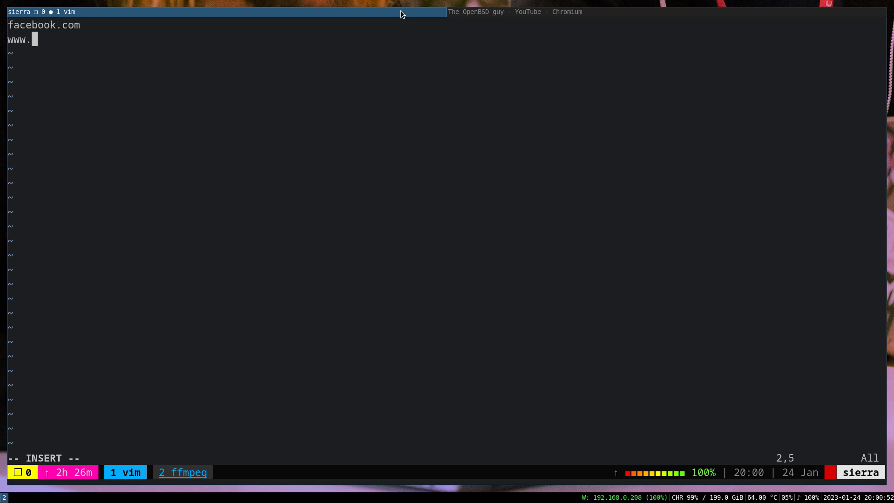
pyautogui.write('facebook.com')
pyautogui.click(447, 458)
pyautogui.write(':x')
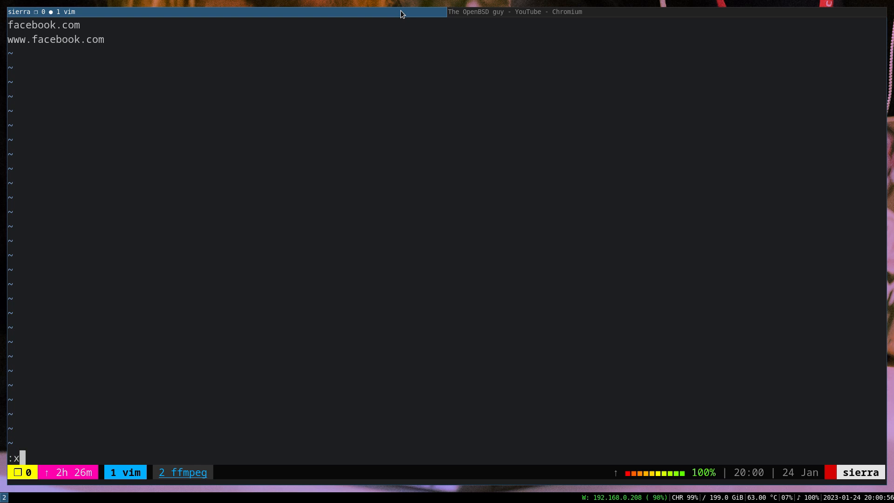
pyautogui.press('Return')
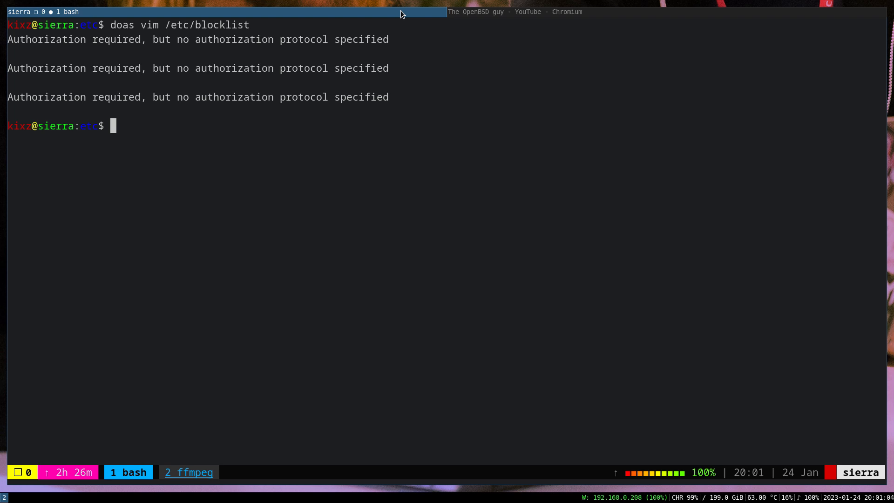
# Open /etc/unwind.conf in vim with doas
pyautogui.write('dos')
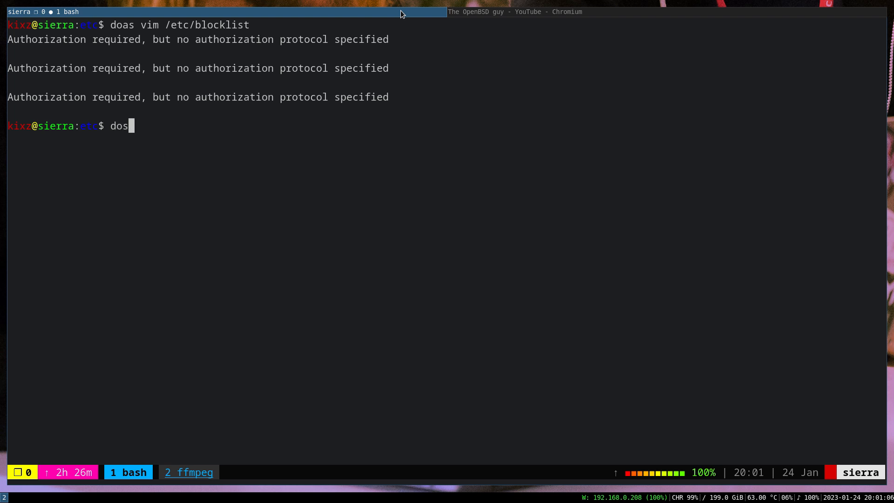
pyautogui.write('vim')
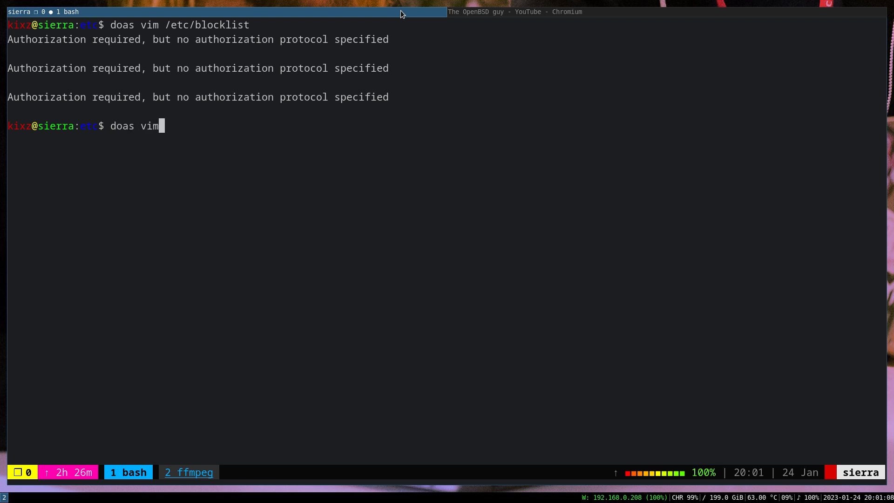
pyautogui.write('/etc/')
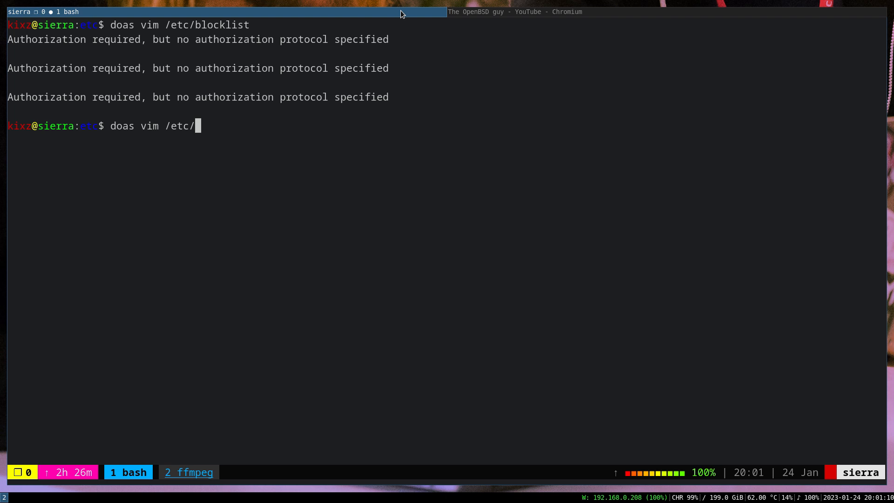
pyautogui.press('Return')
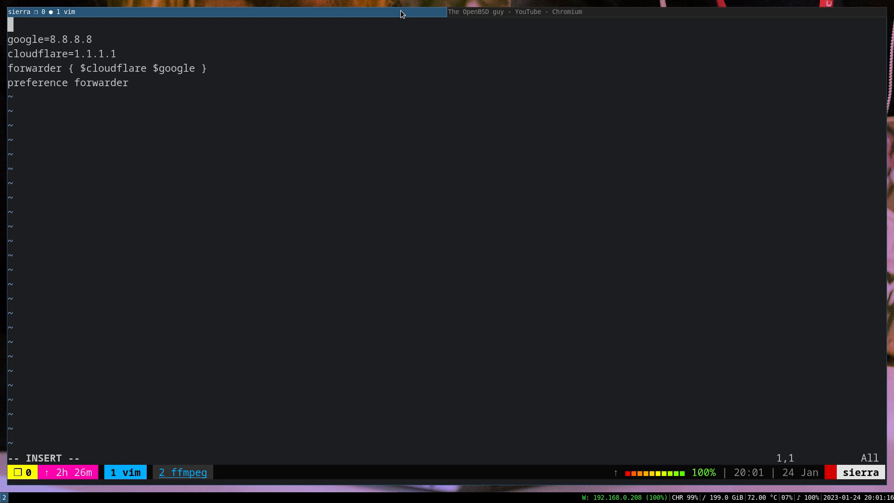
# Add the line 'block list "/etc/blocklist" log' to unwind.conf
pyautogui.write('blo')
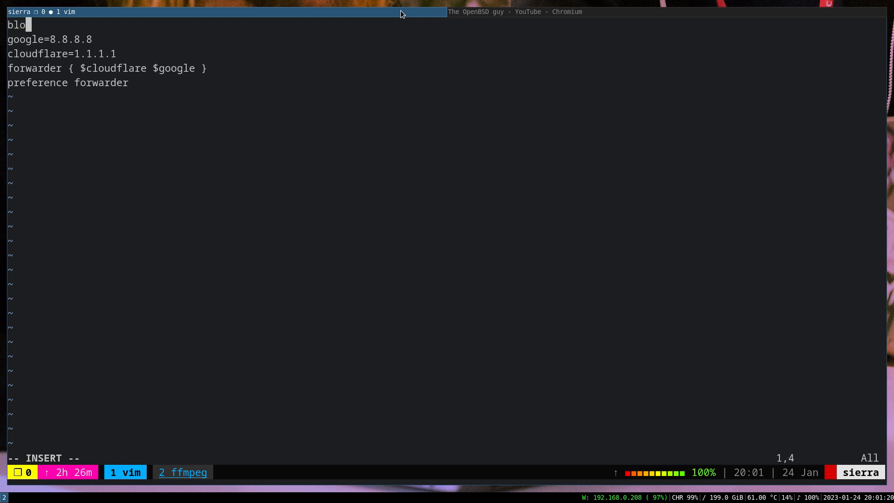
pyautogui.write('ck list "/')
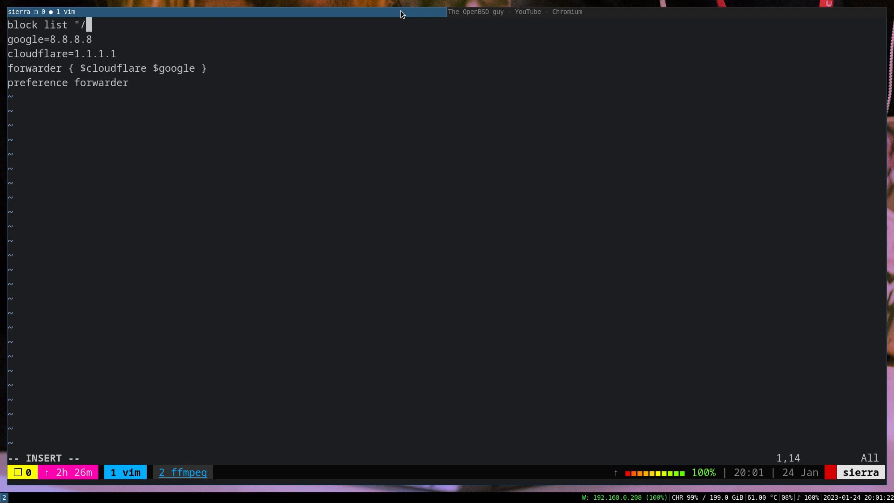
pyautogui.write('etc/')
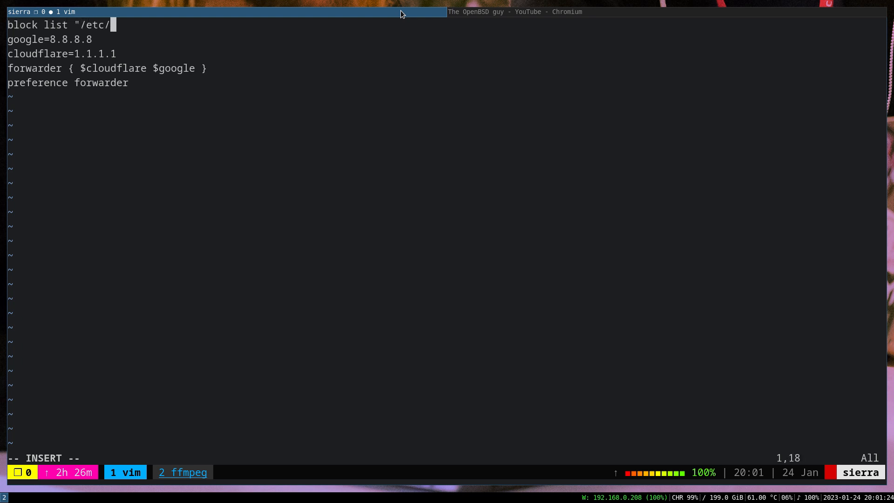
pyautogui.write('blockl')
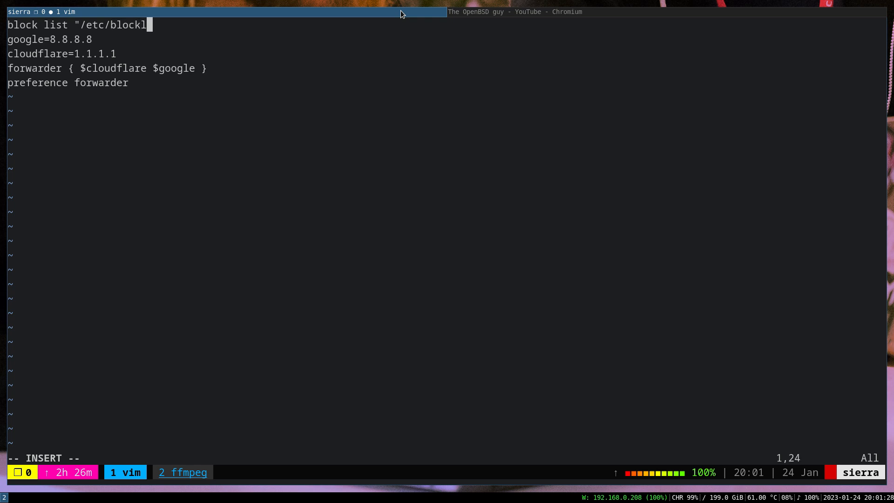
pyautogui.write('ist"')
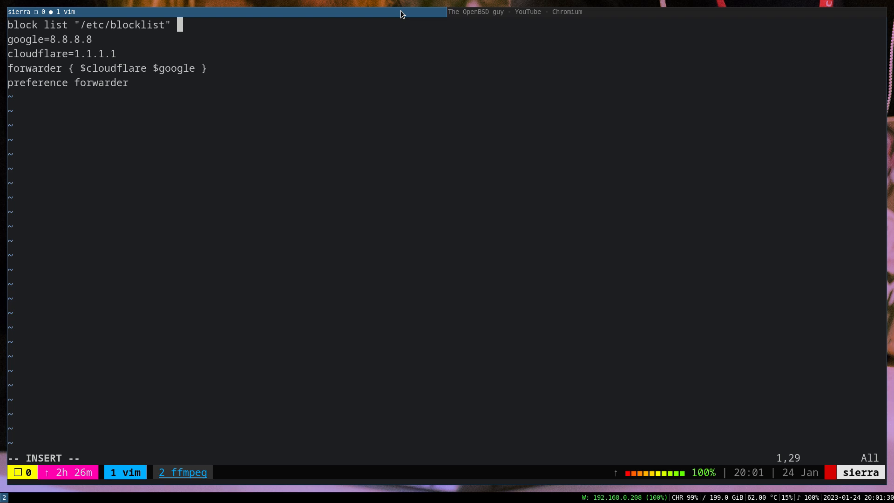
pyautogui.write('log')
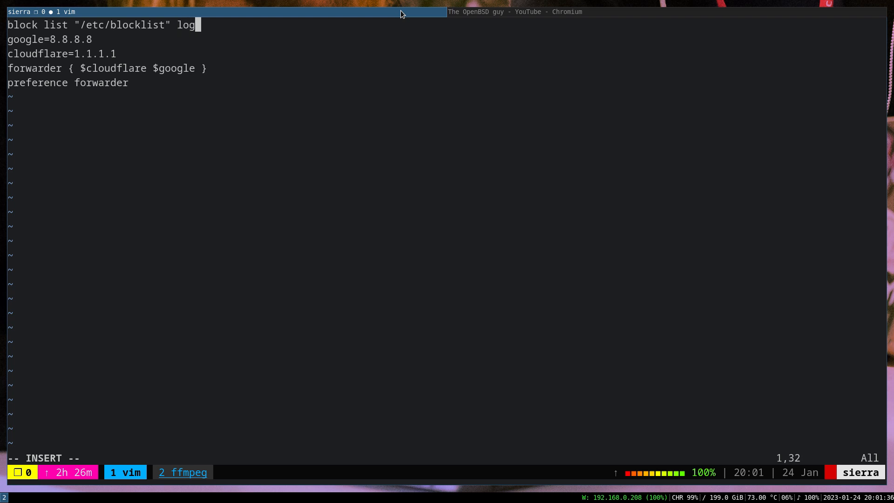
pyautogui.press('Escape')
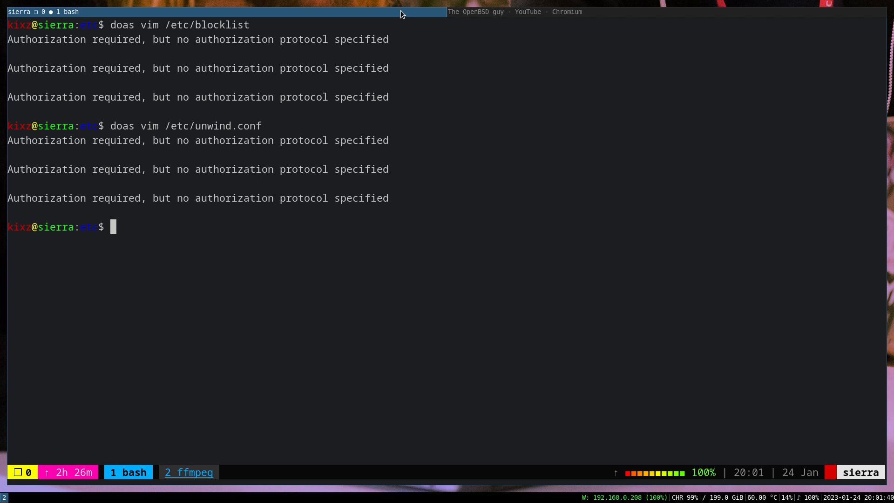
pyautogui.write('doas')
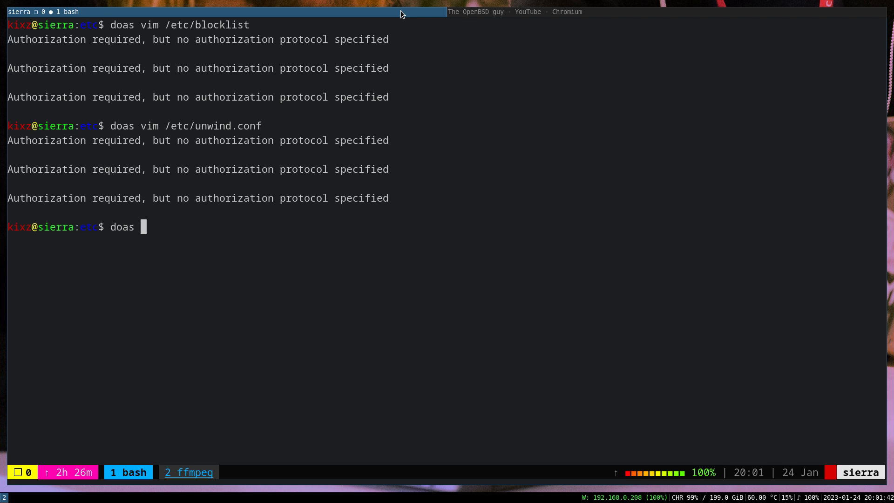
# Reload unwind's configuration with doas unwindctl reload
pyautogui.write('unwind')
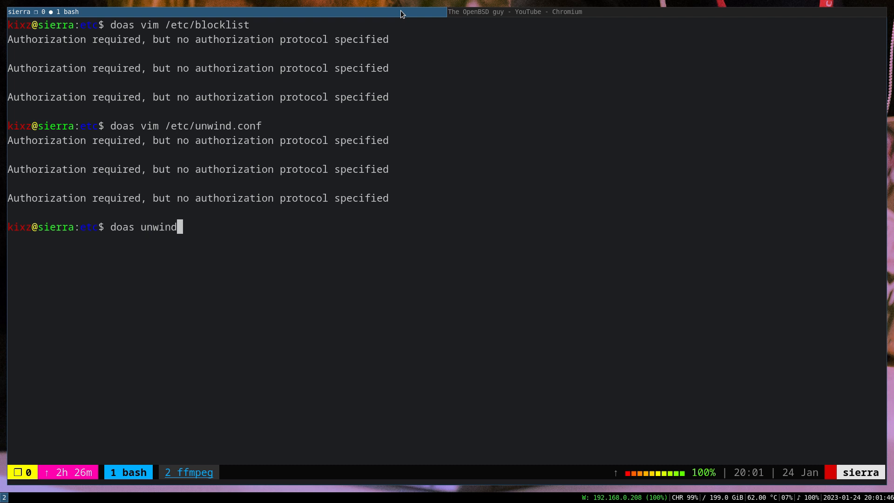
pyautogui.press('Return')
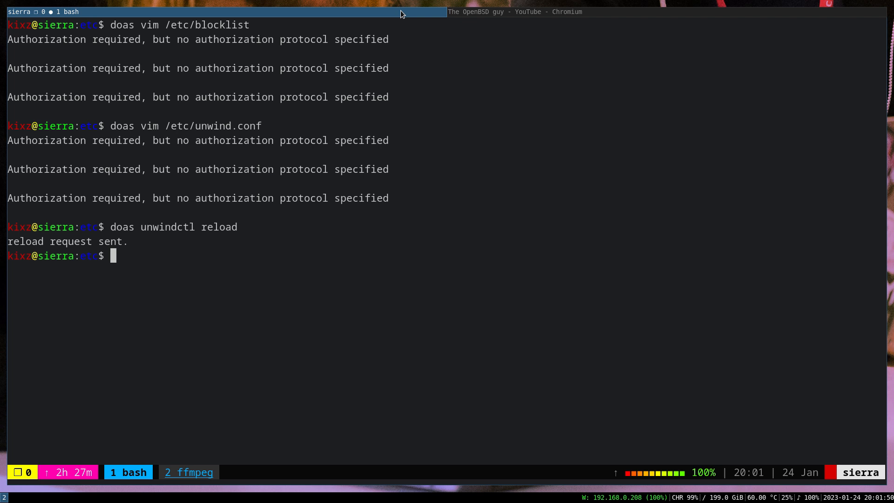
pyautogui.moveTo(568, 17)
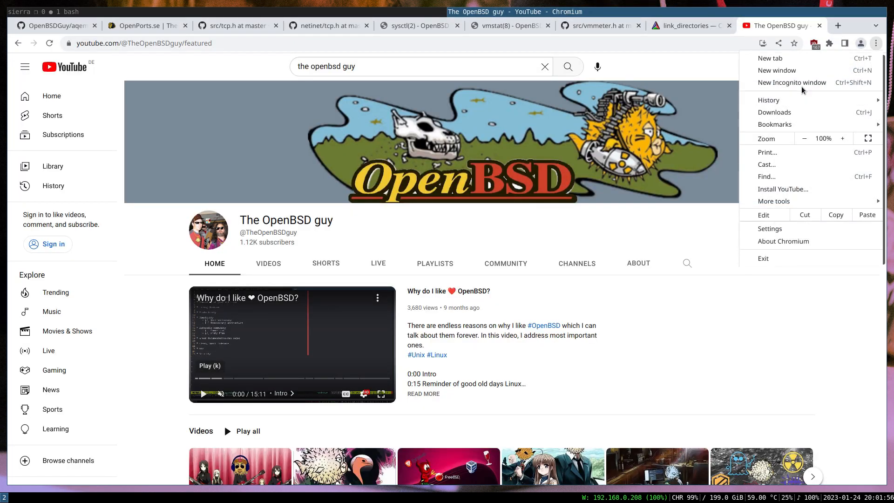
# Load facebook.com in a new incognito window and confirm it fails to resolve
pyautogui.click(792, 81)
pyautogui.write('facebook.com')
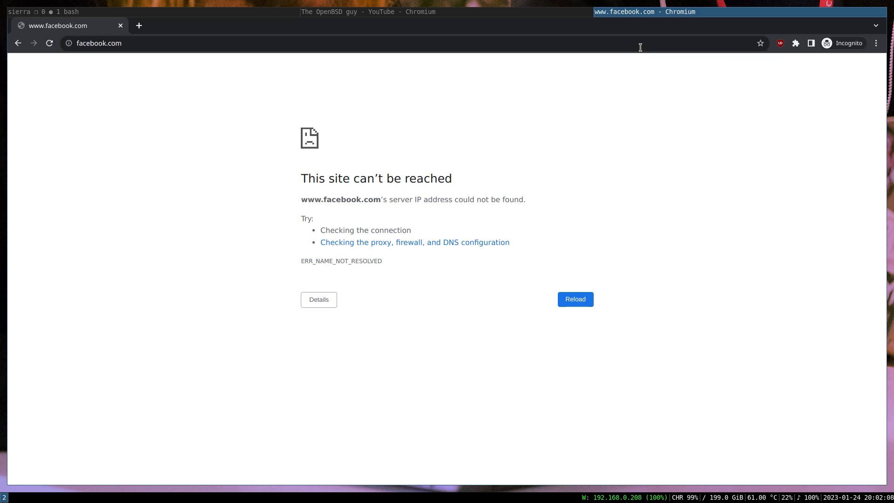
pyautogui.click(385, 11)
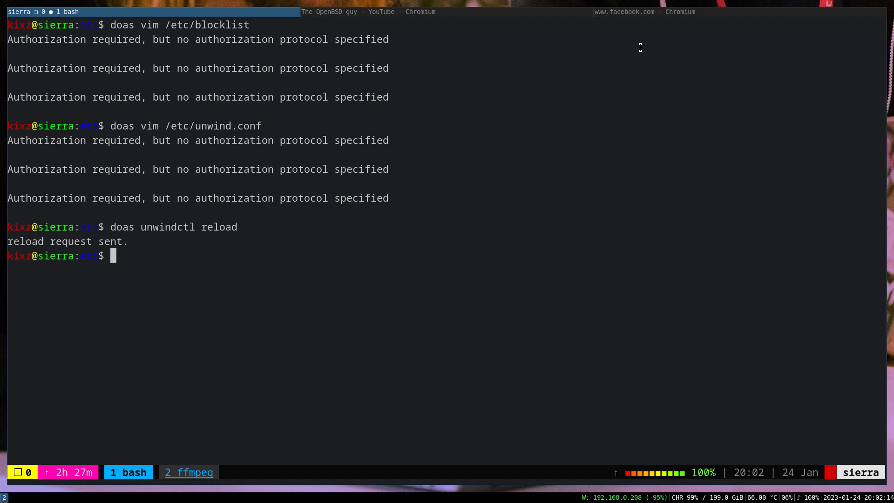
# Begin entering 'tail -f /var/log/dae' at the bash prompt without running it
pyautogui.write('tail')
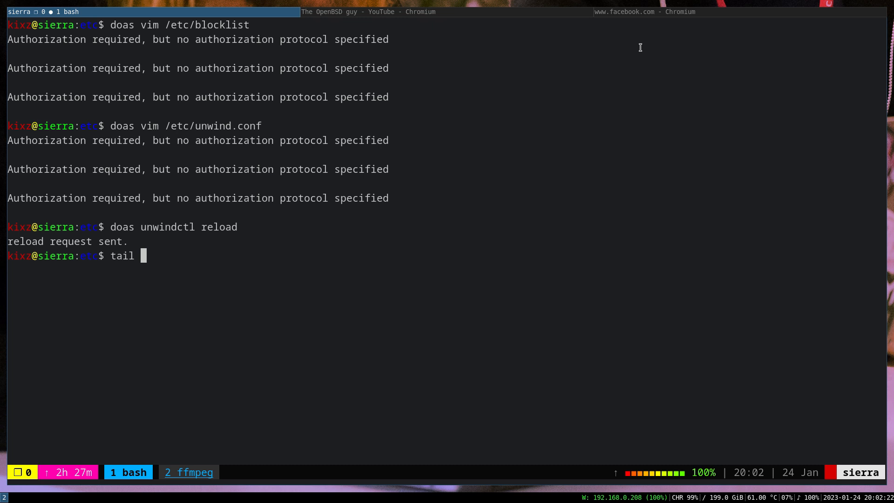
pyautogui.write('-f /var/')
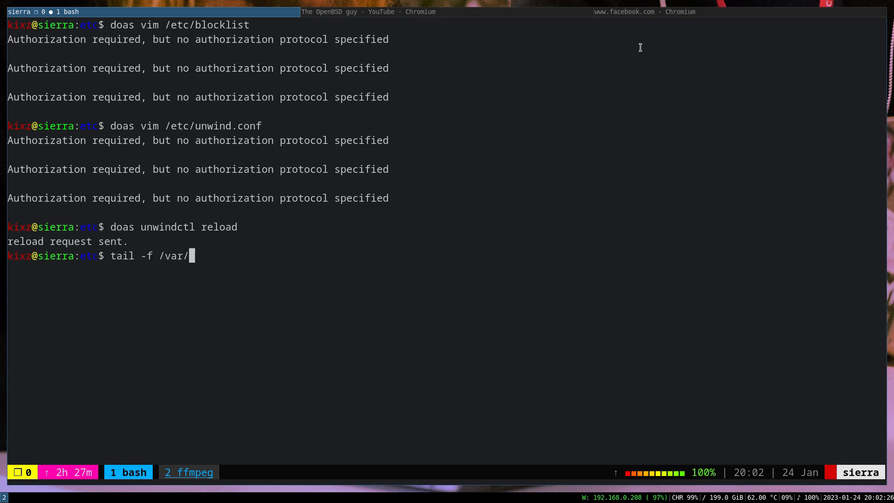
pyautogui.write('log/dae')
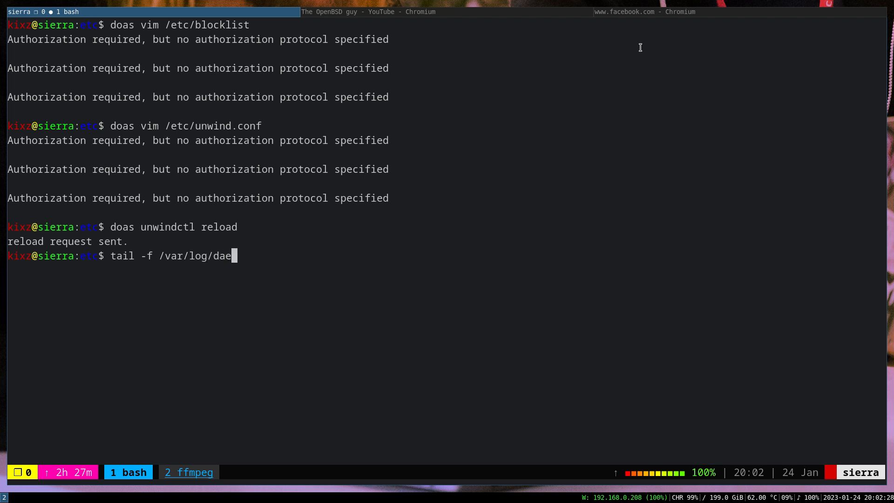
pyautogui.press('Return')
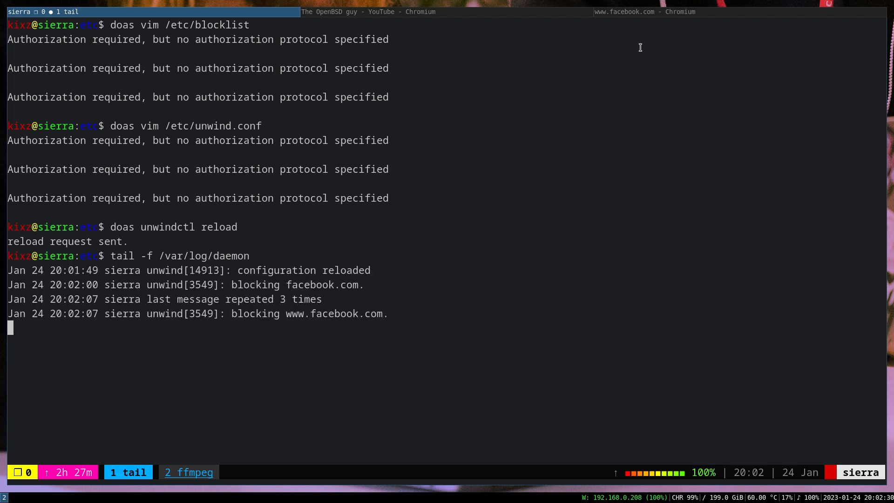
pyautogui.moveTo(339, 279)
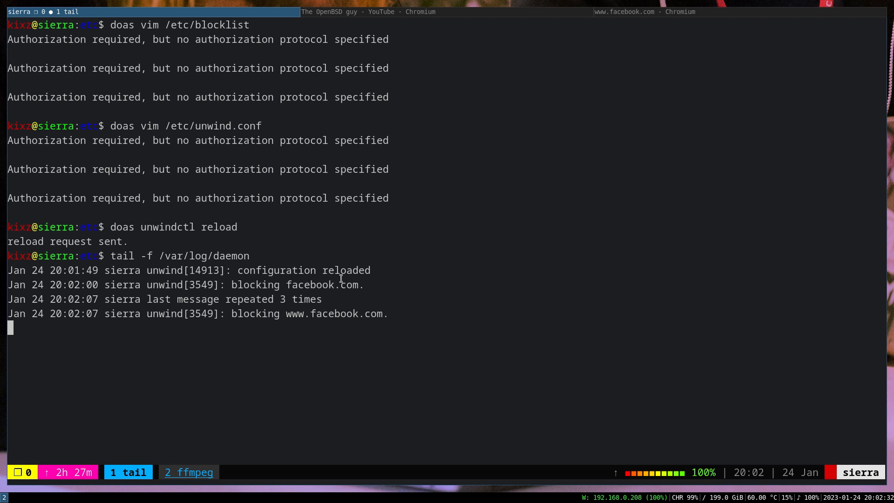
pyautogui.moveTo(365, 268)
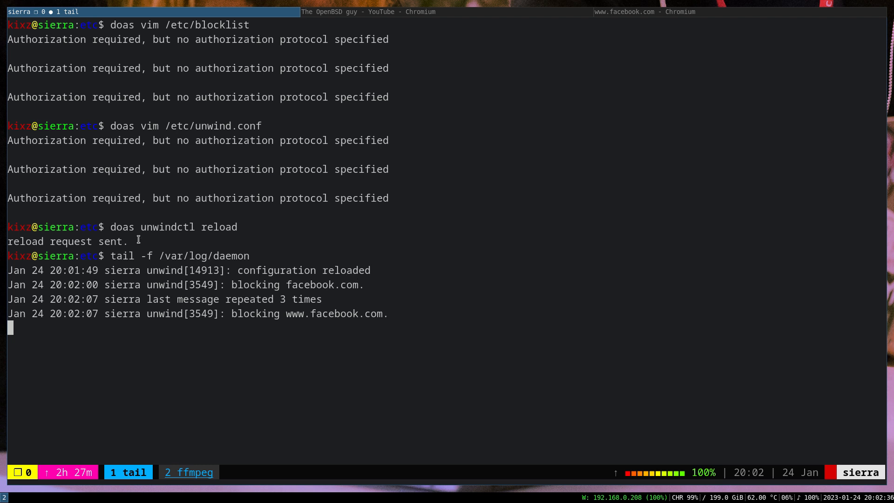
pyautogui.moveTo(344, 290)
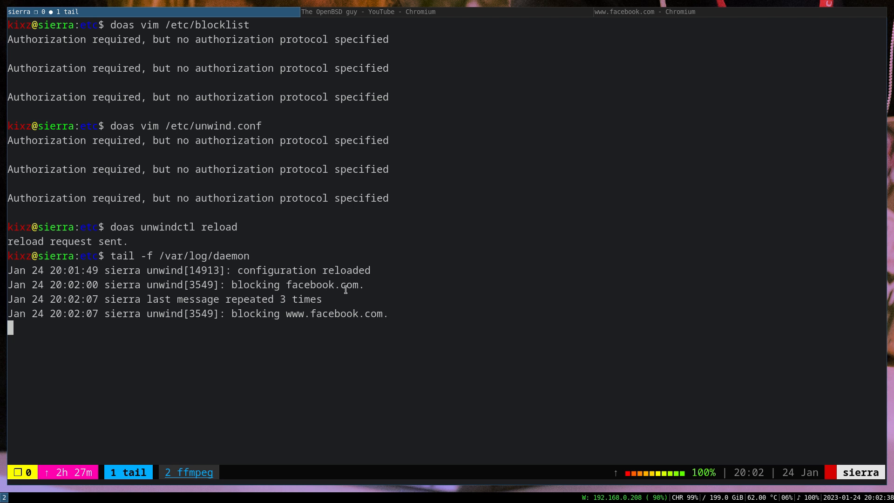
pyautogui.moveTo(331, 314)
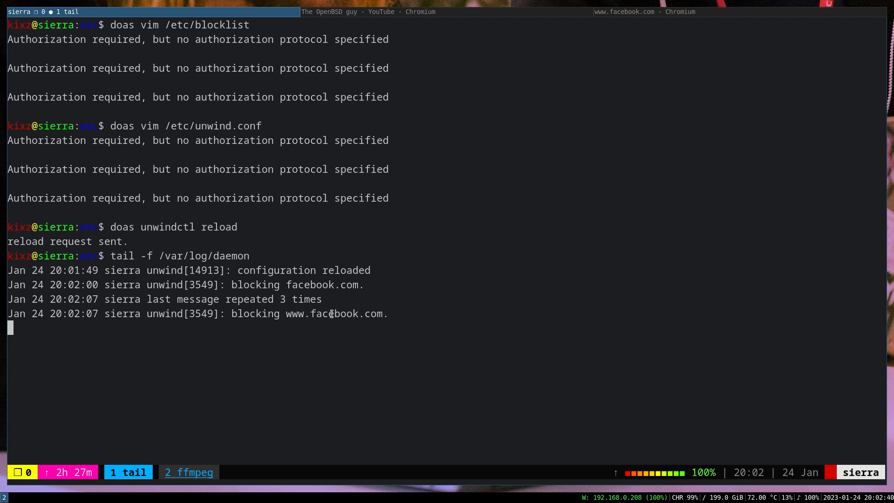
pyautogui.moveTo(293, 326)
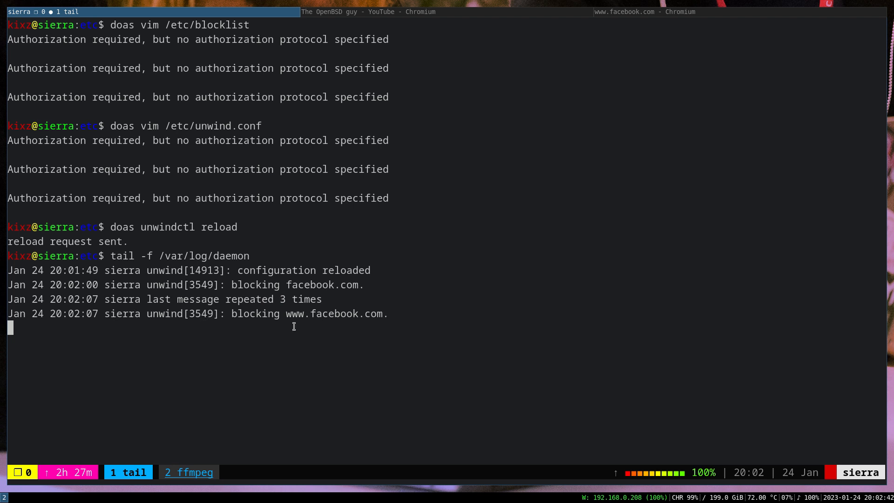
pyautogui.moveTo(476, 318)
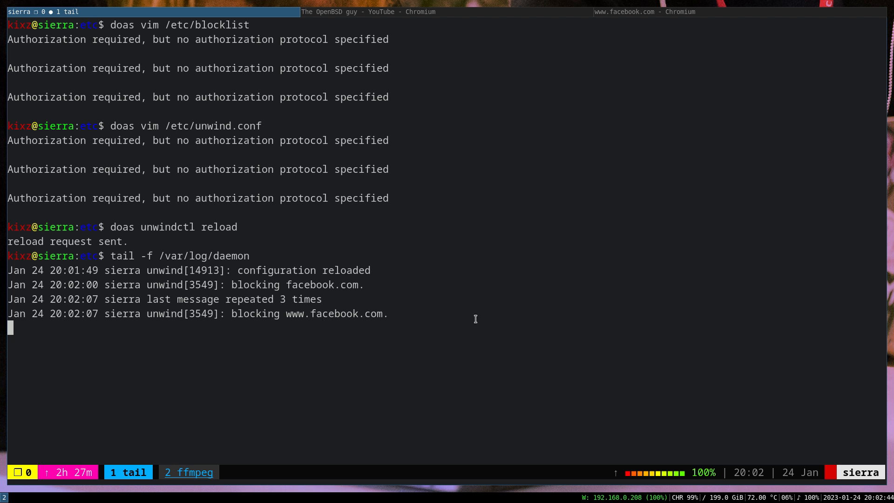